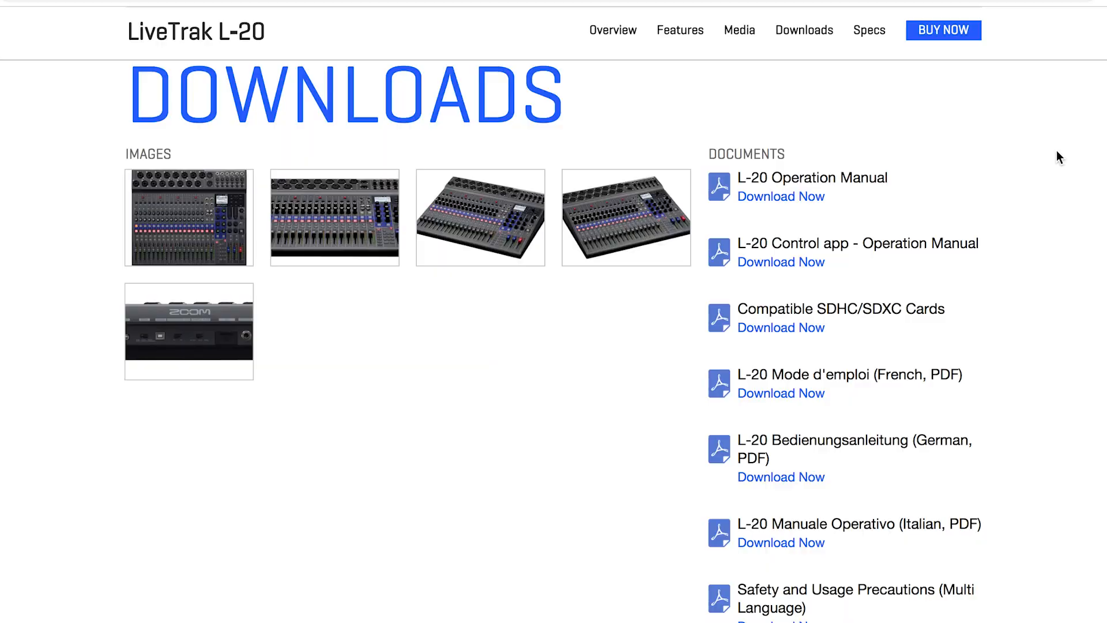
Scroll the LiveTrak L-20 Downloads page to the Software section with the L-20 Driver links.
scroll(down, 3)
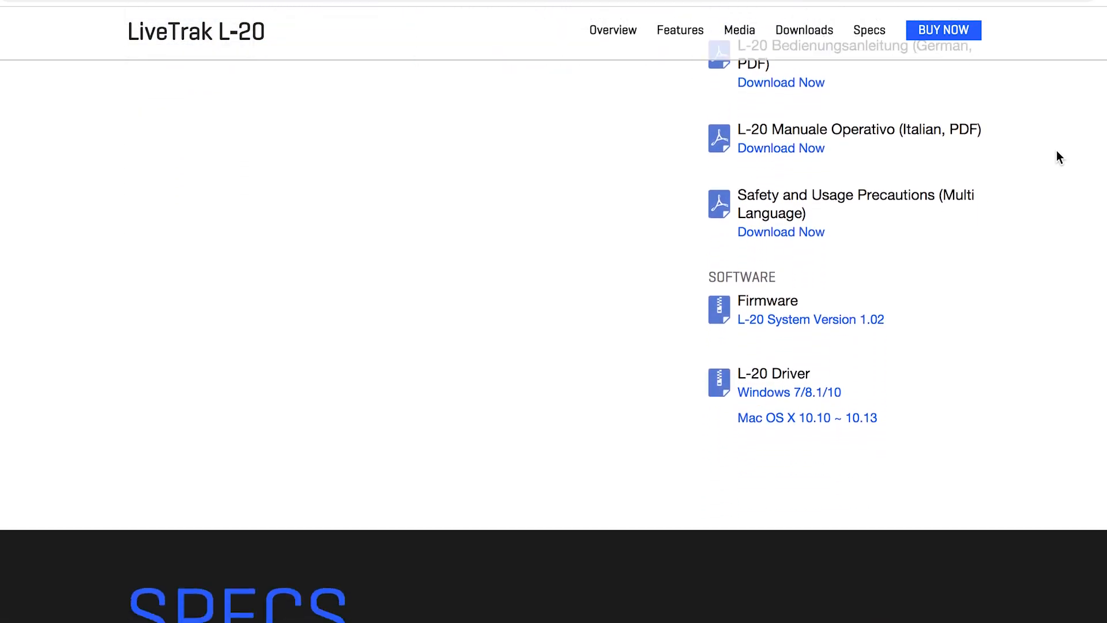
scroll(down, 3)
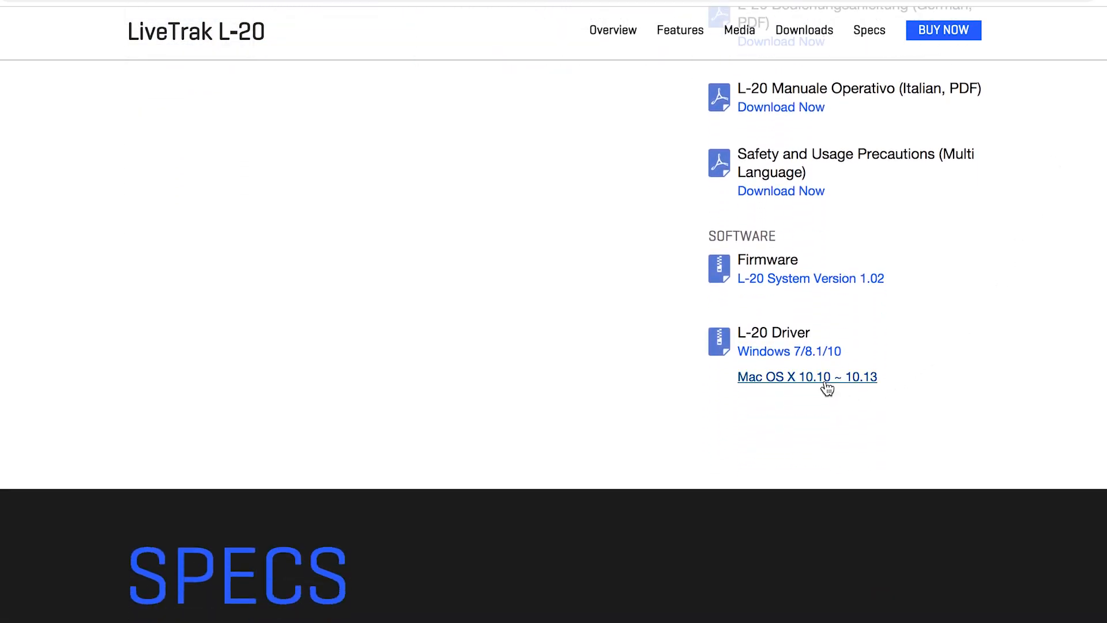
mouse_move(807, 377)
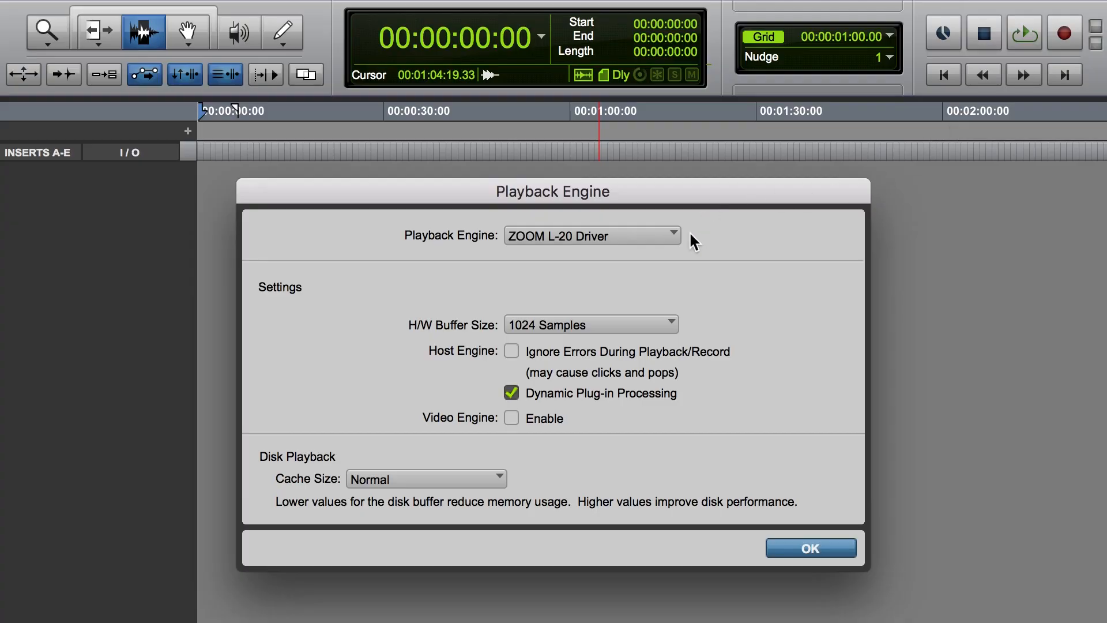
Confirm the ZOOM L-20 Driver playback engine and show Audio 1's interface inputs In 1–20.
click(592, 235)
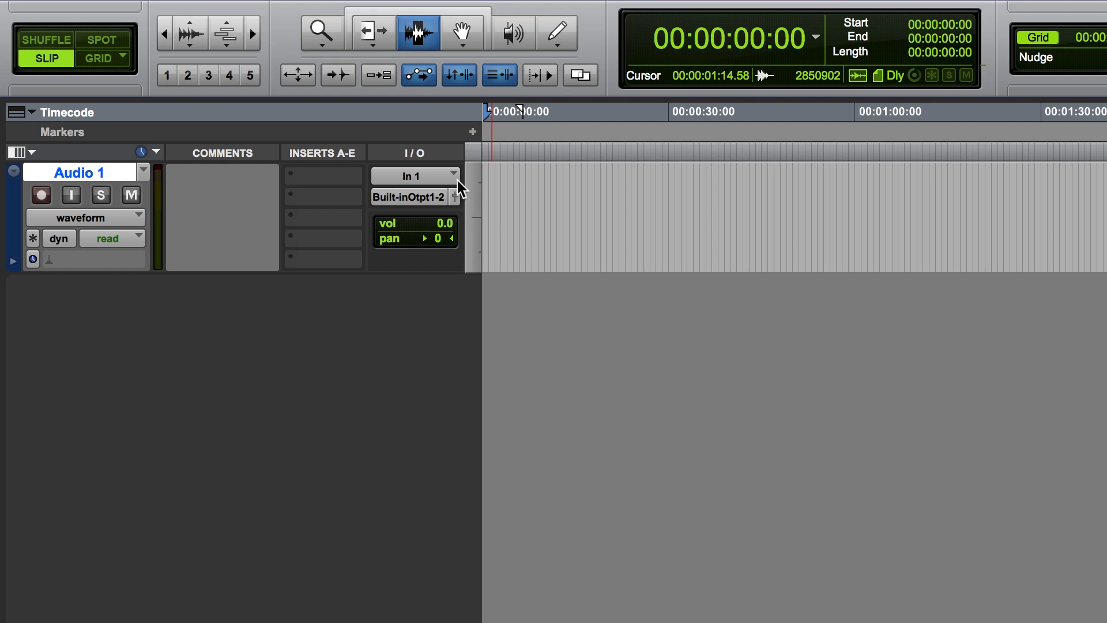
click(415, 175)
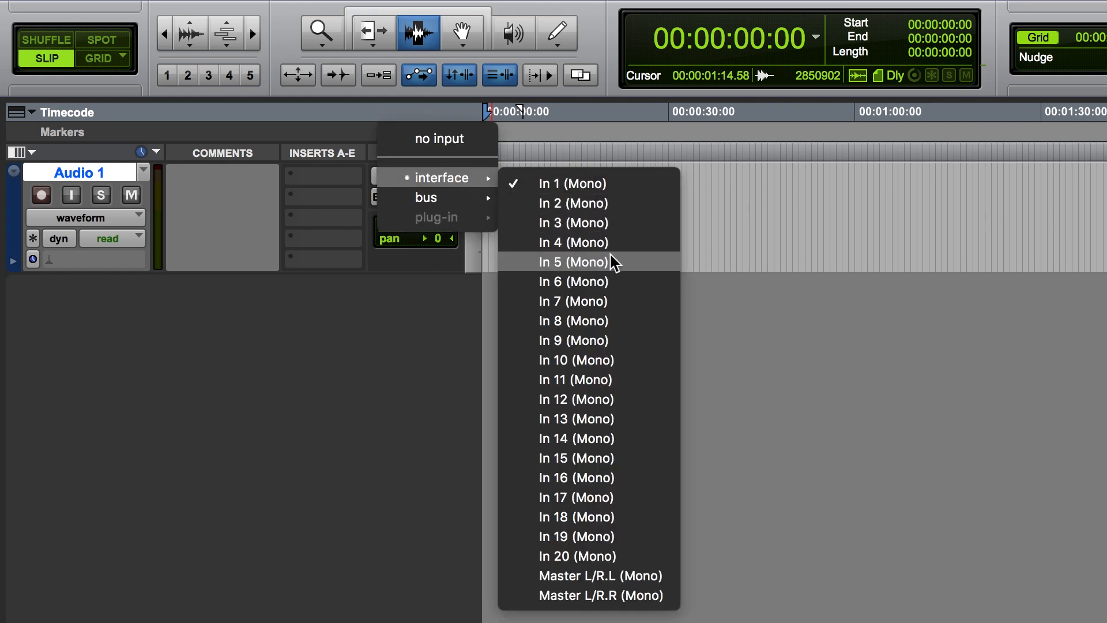
mouse_move(577, 418)
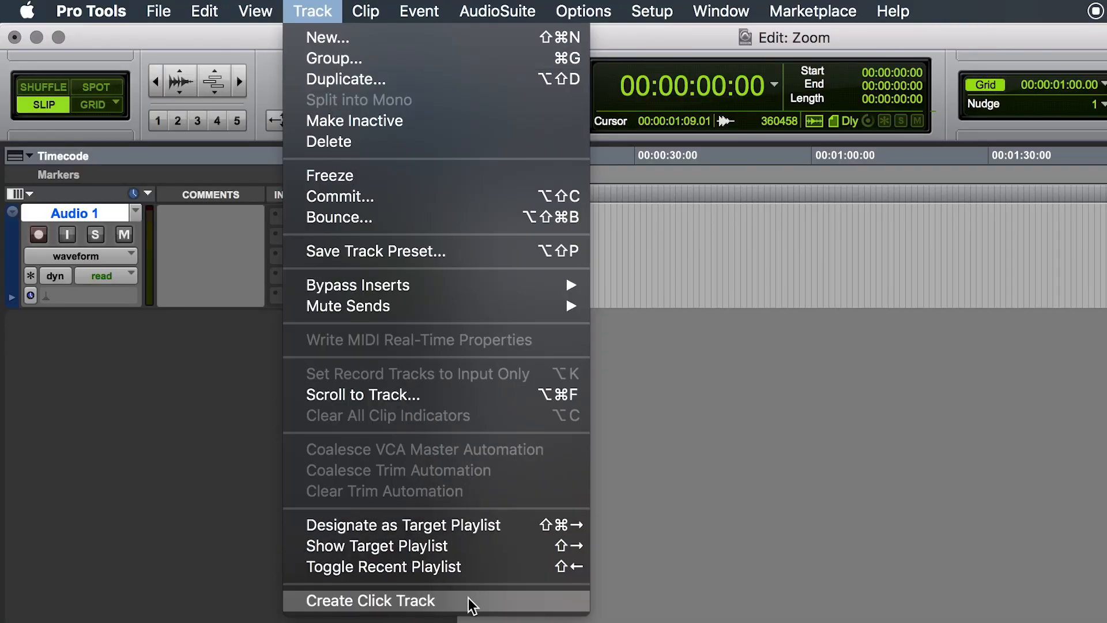
Create a Click track beneath Audio 1 from the Track menu.
click(371, 601)
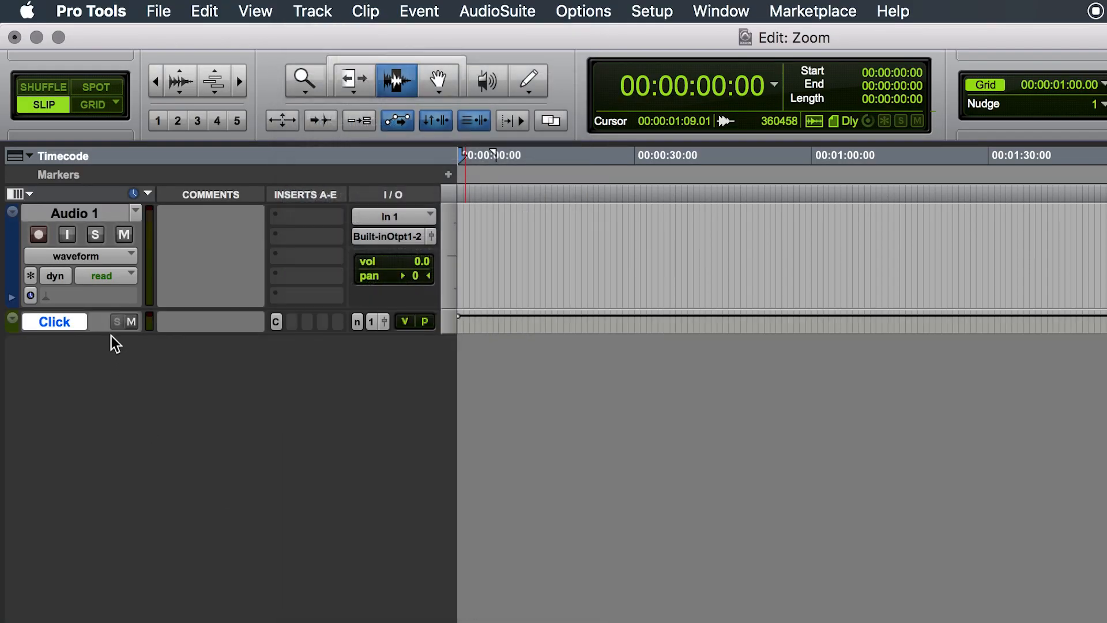